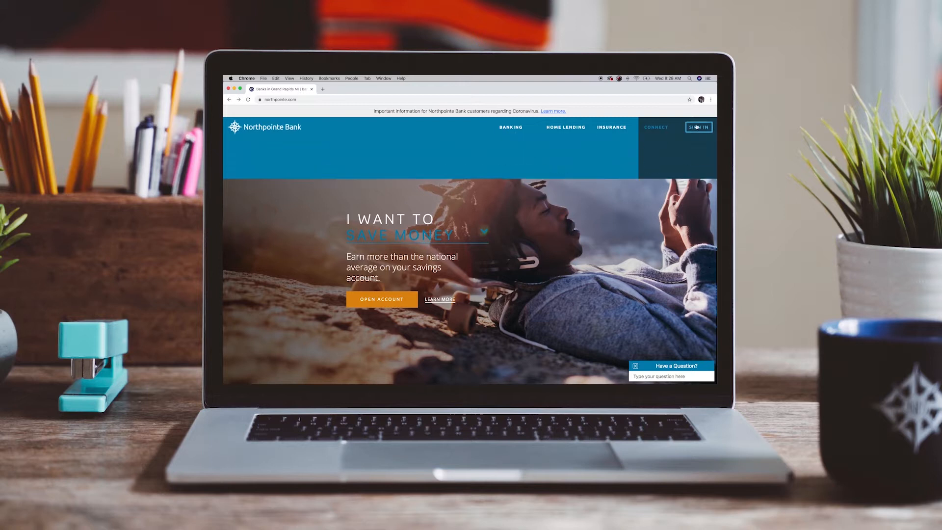
# - Reach the personal online banking log-in page from the Northpointe homepage
pyautogui.click(698, 127)
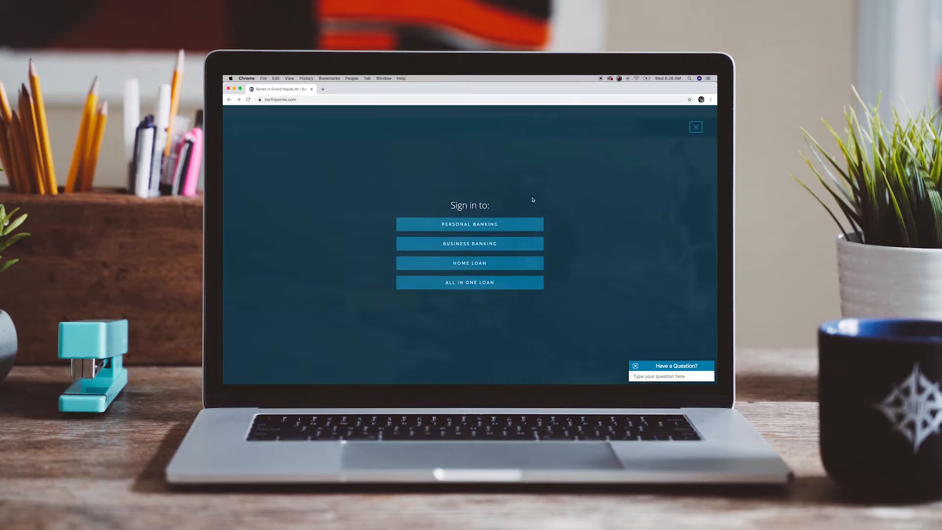
pyautogui.click(470, 223)
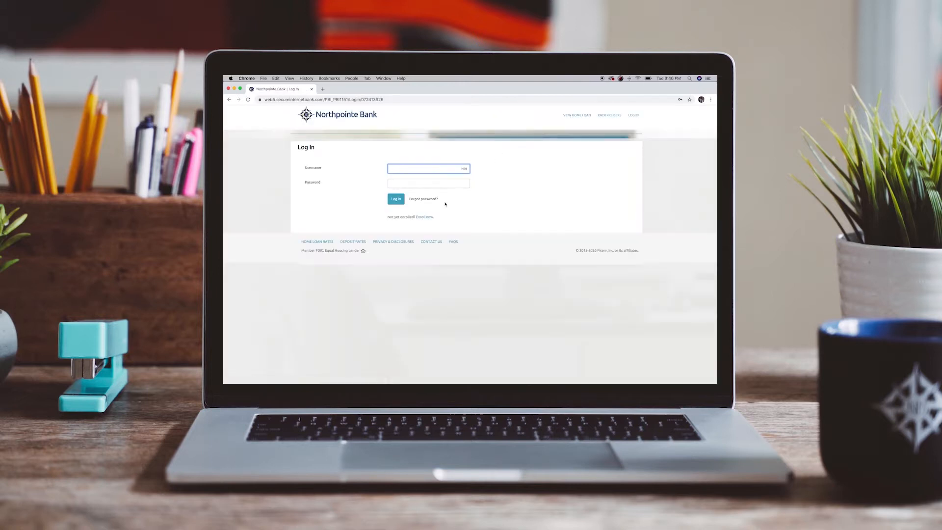
pyautogui.click(423, 216)
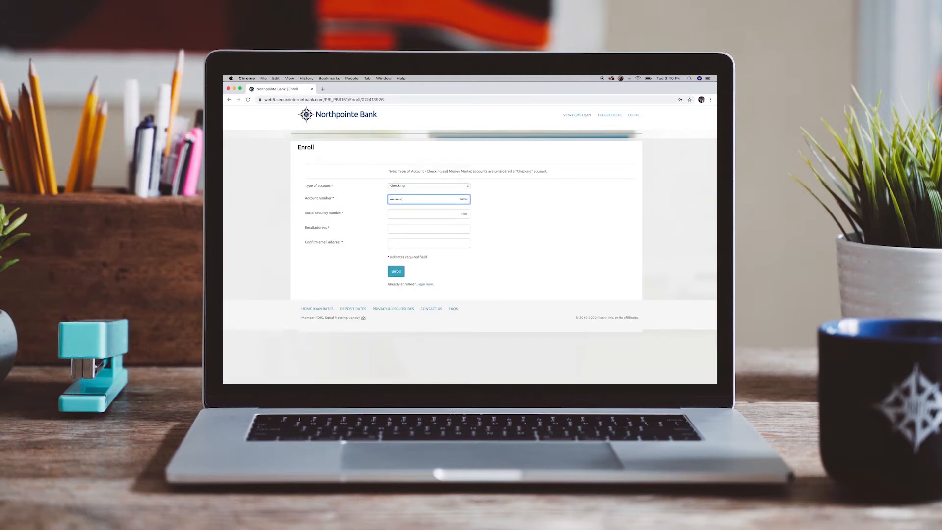
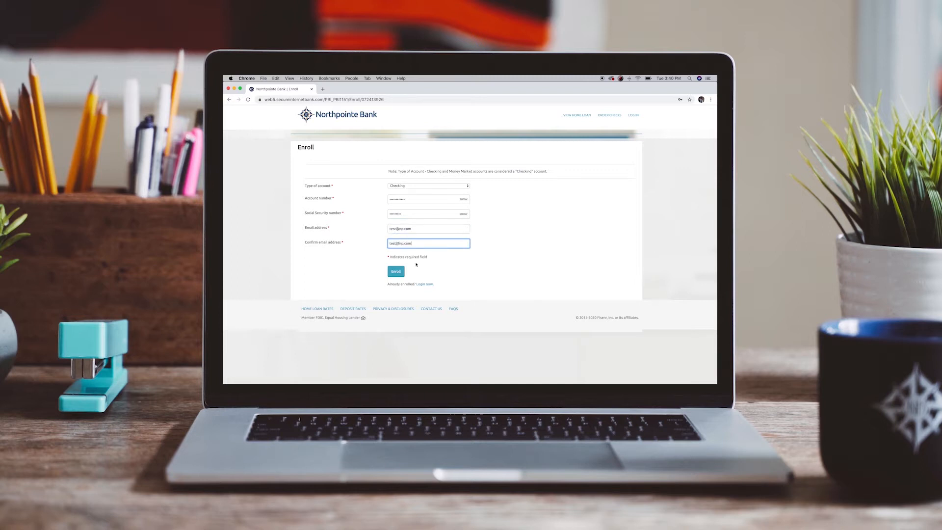
pyautogui.click(396, 271)
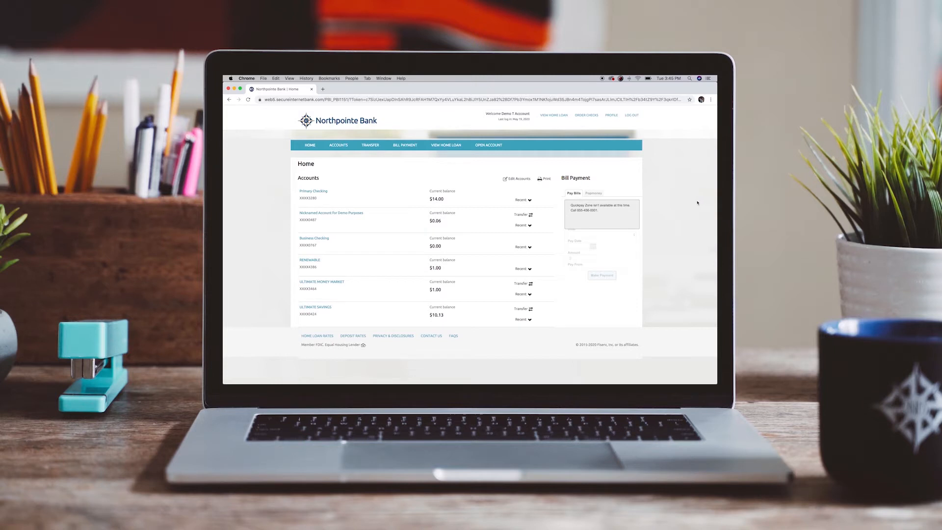
pyautogui.moveTo(487, 166)
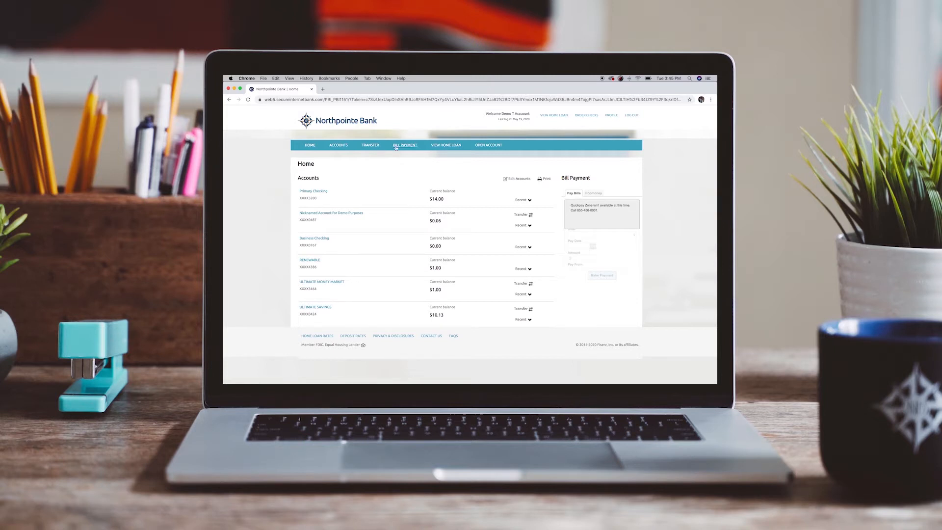
pyautogui.click(370, 144)
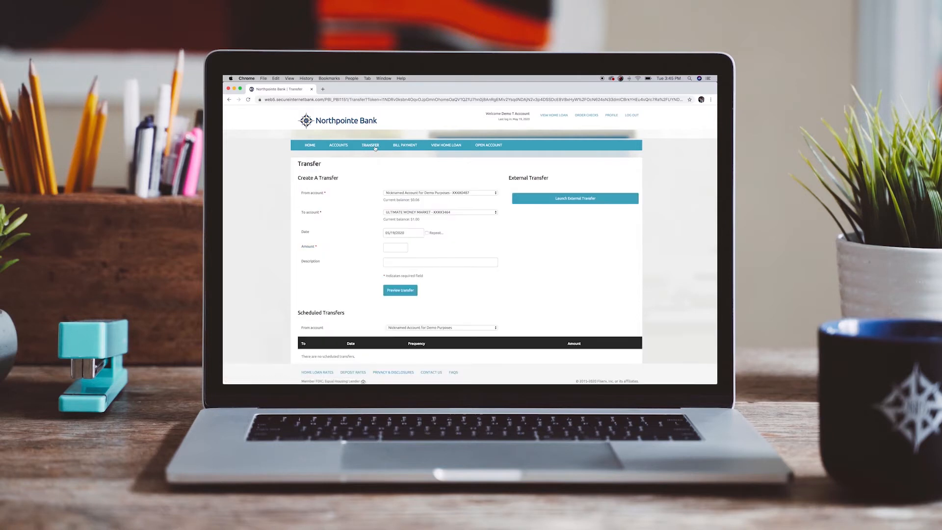
pyautogui.click(338, 145)
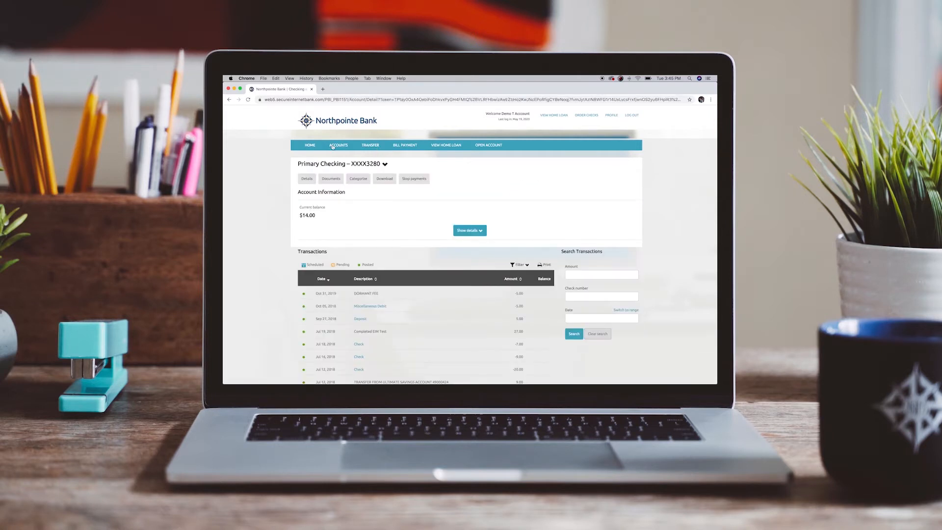
pyautogui.click(310, 145)
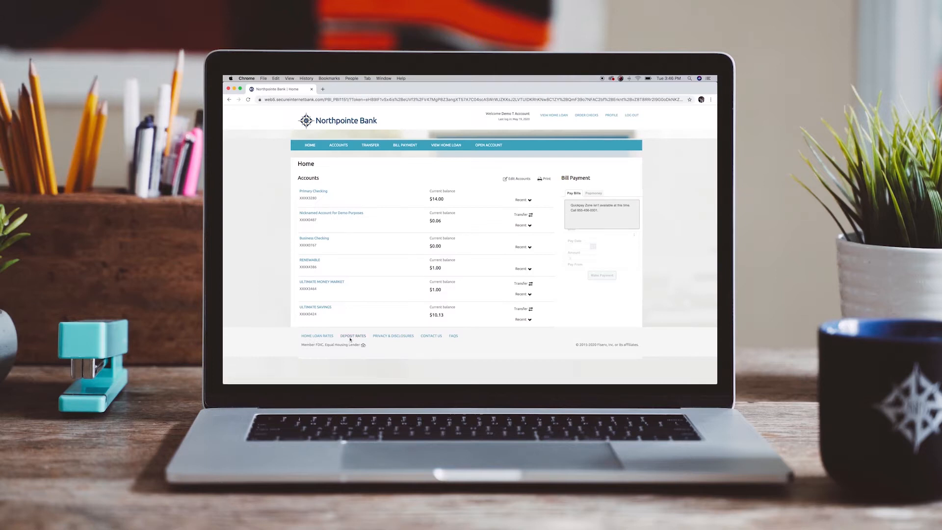
pyautogui.click(353, 336)
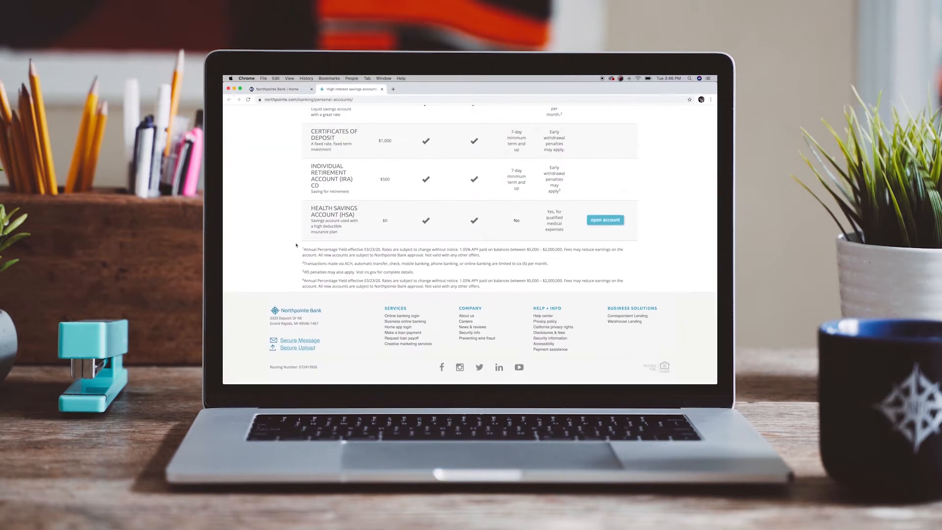
pyautogui.click(544, 321)
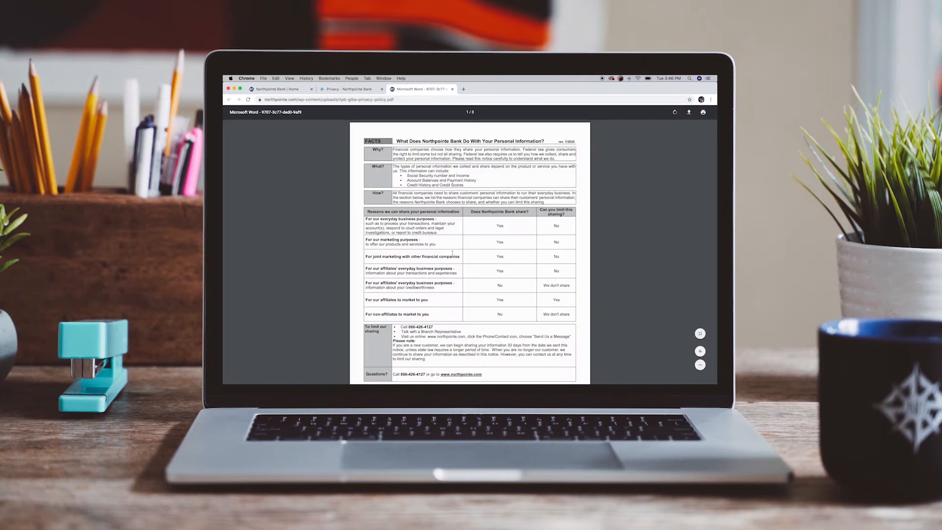
pyautogui.click(279, 89)
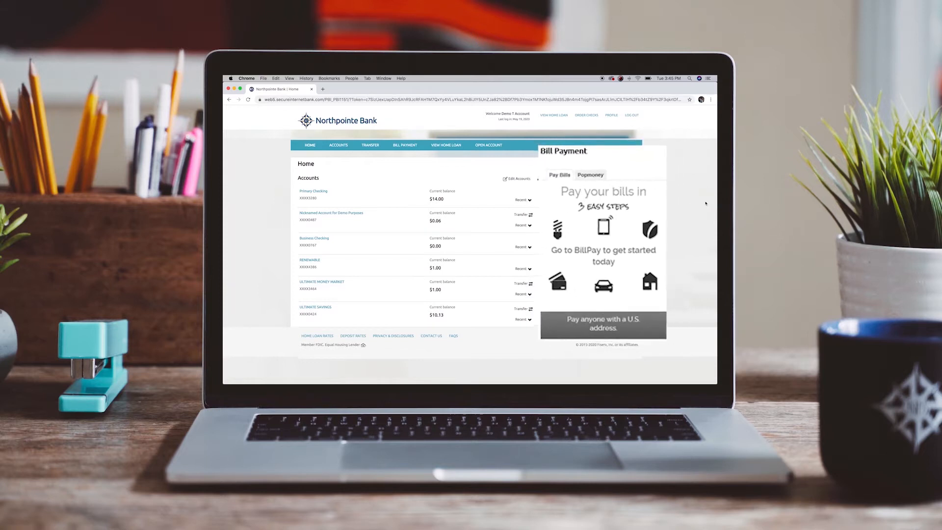
# - Review Primary Checking's transactions and its Documents list, returning to Details
pyautogui.click(313, 191)
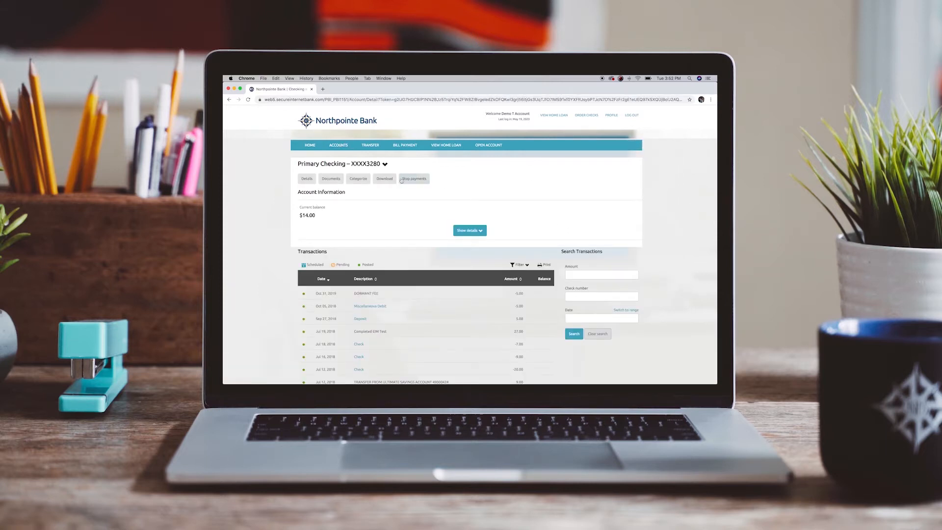
pyautogui.scroll(-3)
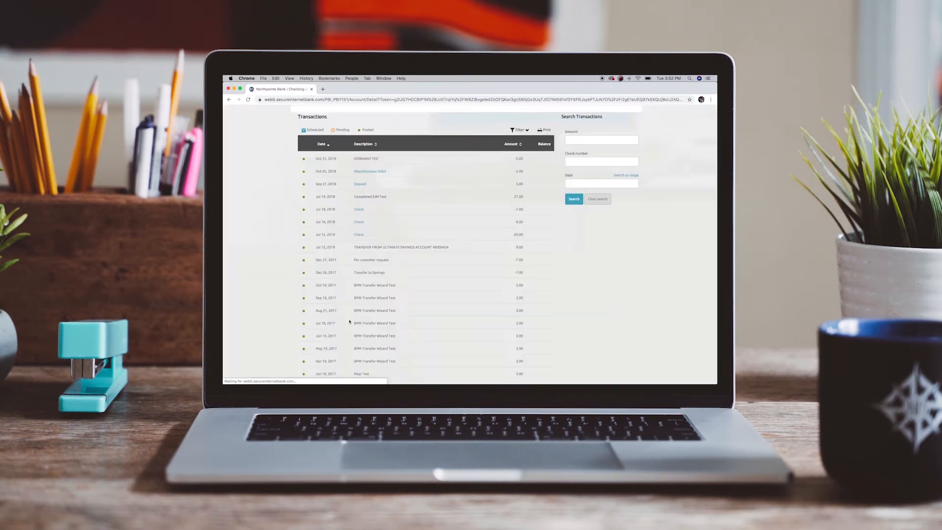
pyautogui.click(331, 179)
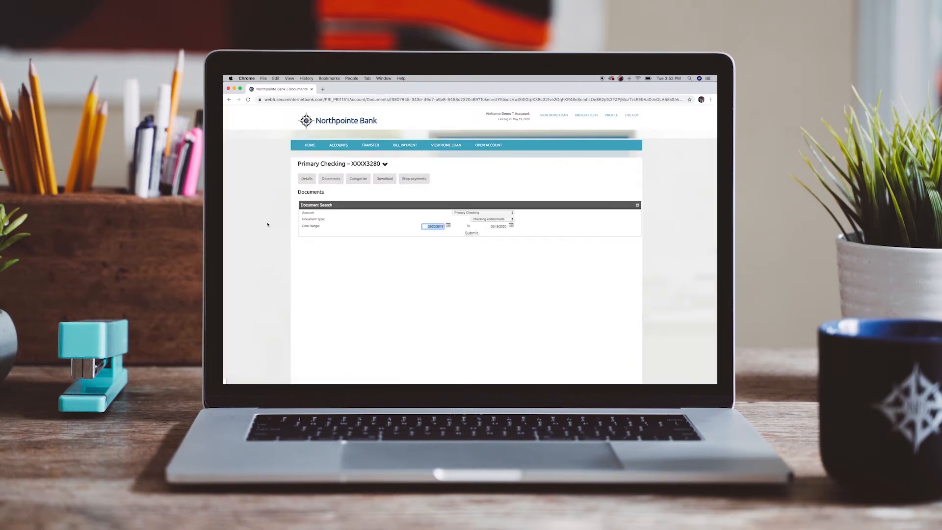
pyautogui.click(306, 178)
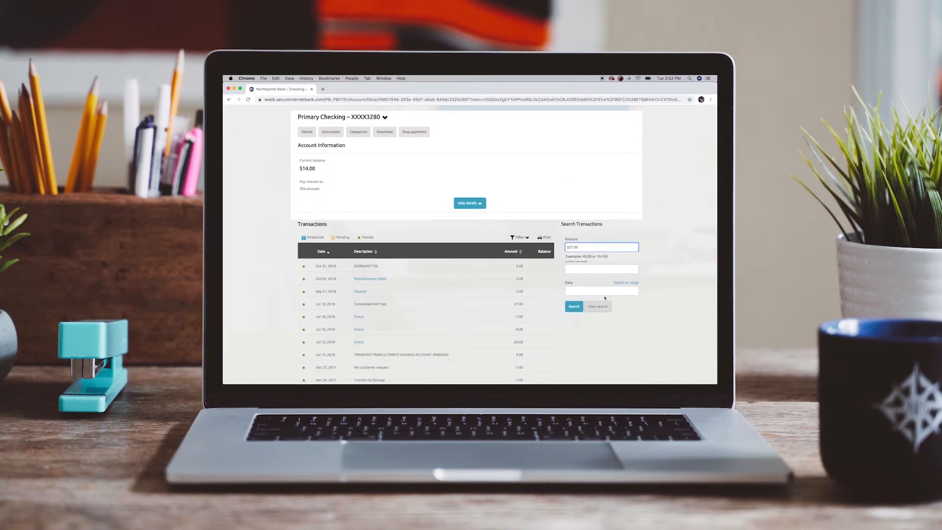
# - Search Primary Checking transactions by a date chosen from the date picker
pyautogui.click(600, 291)
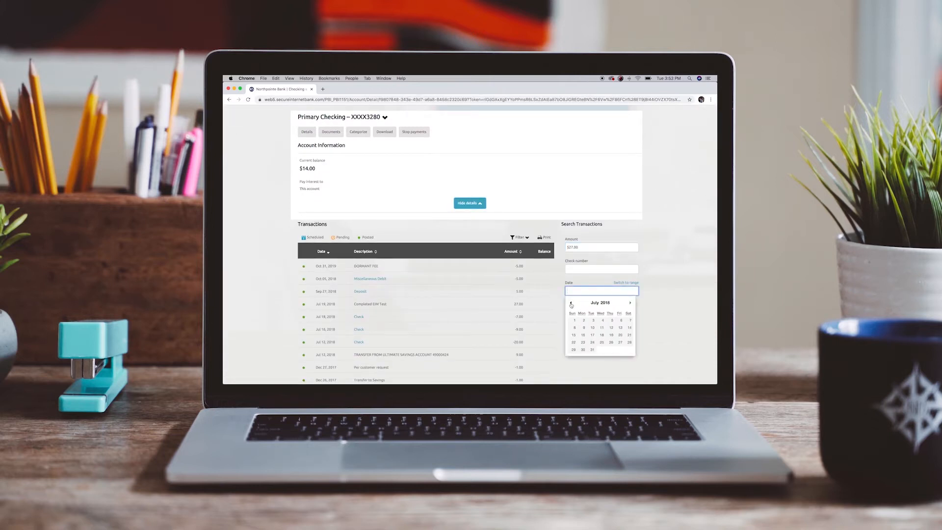
pyautogui.click(591, 335)
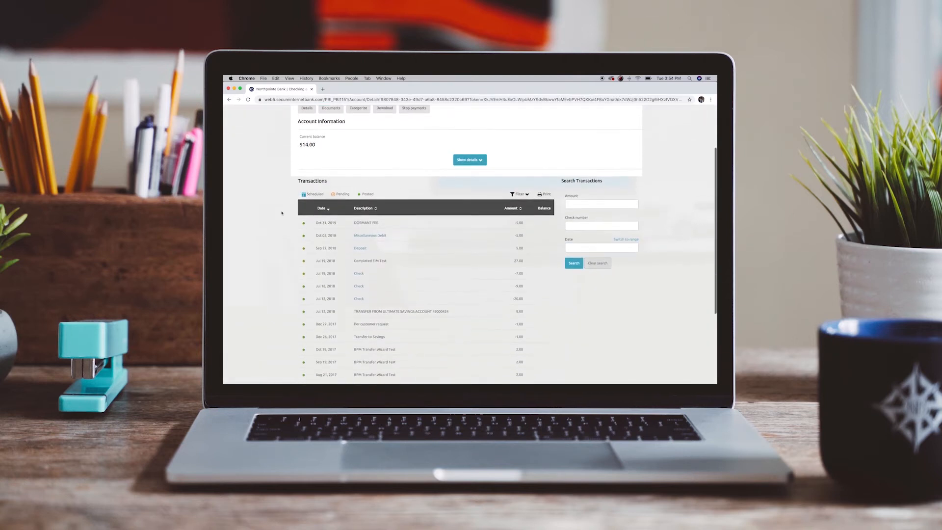
pyautogui.scroll(-3)
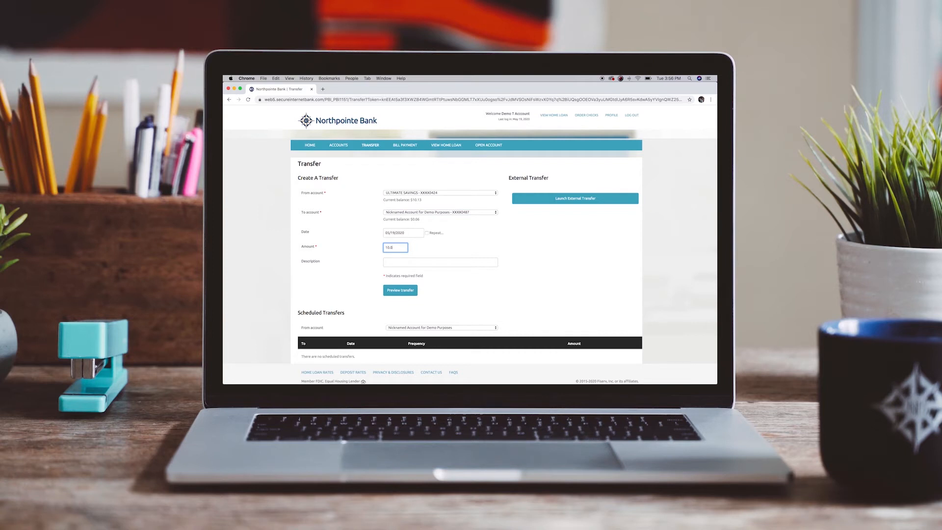
# - Describe the $10.00 Ultimate Savings transfer as BILL, preview it and confirm
pyautogui.click(440, 262)
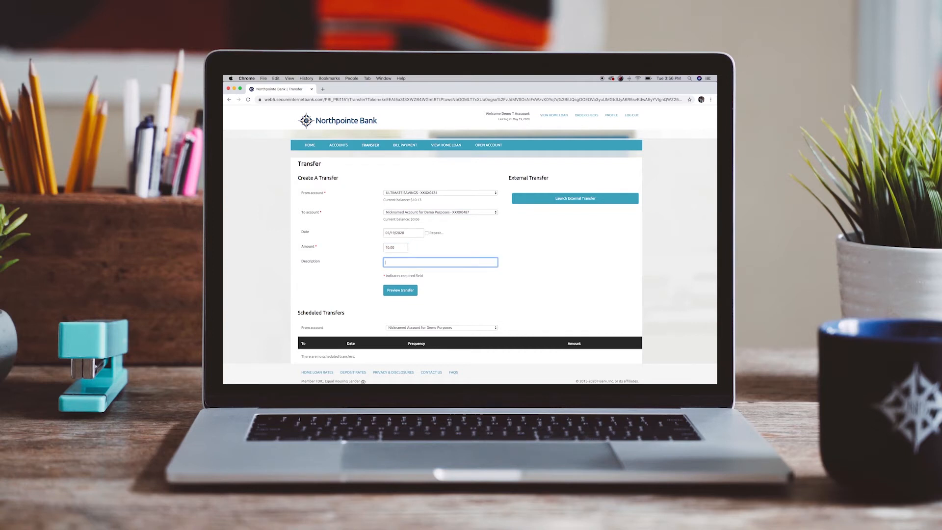
pyautogui.write('BILL')
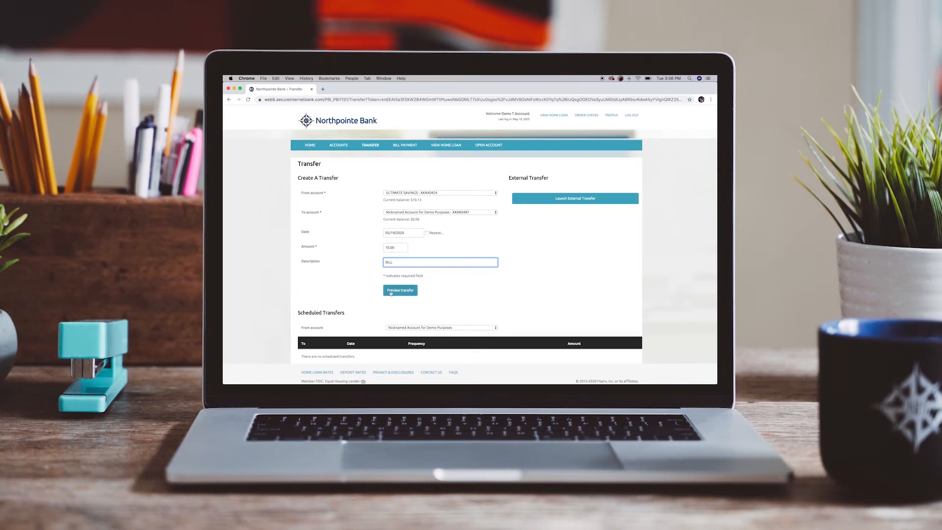
pyautogui.click(400, 290)
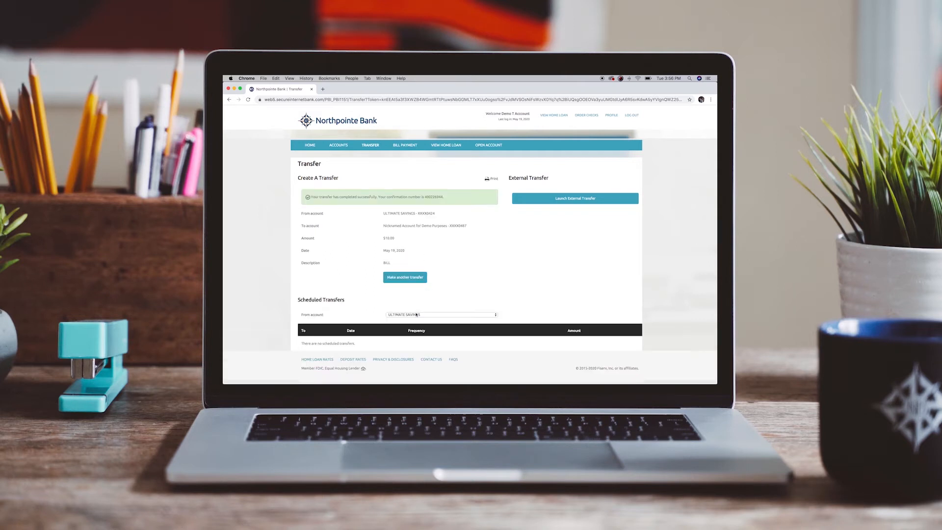
pyautogui.click(405, 145)
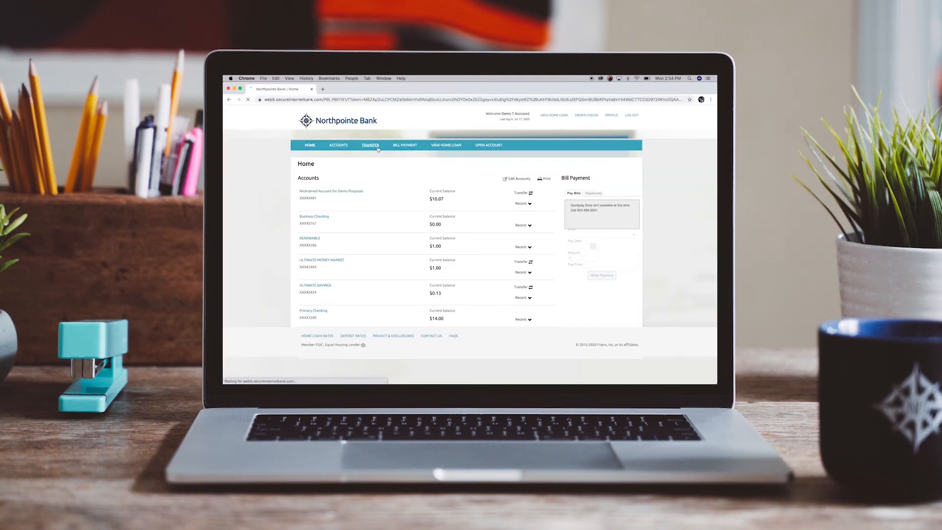
# - Fill the external transfer with amount 100.00 from Ultimate Savings and memo utilities
pyautogui.click(370, 145)
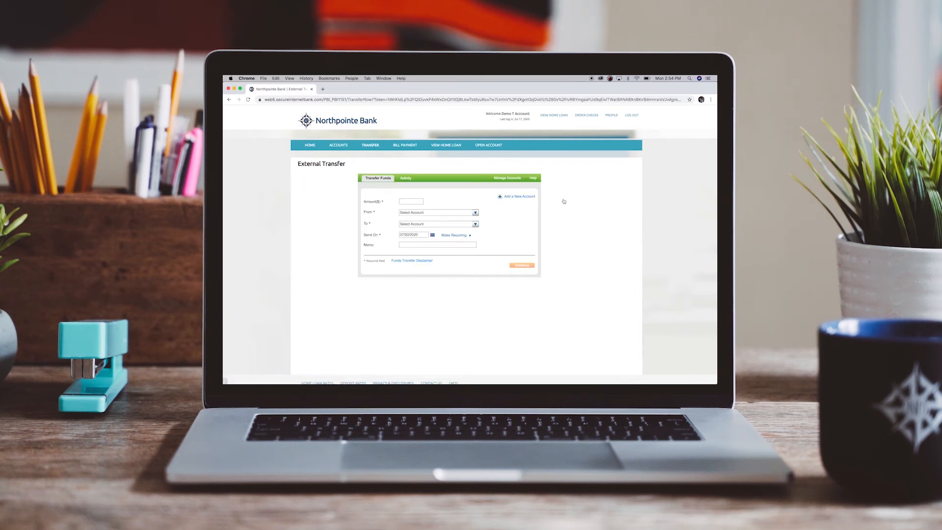
pyautogui.write('100.00')
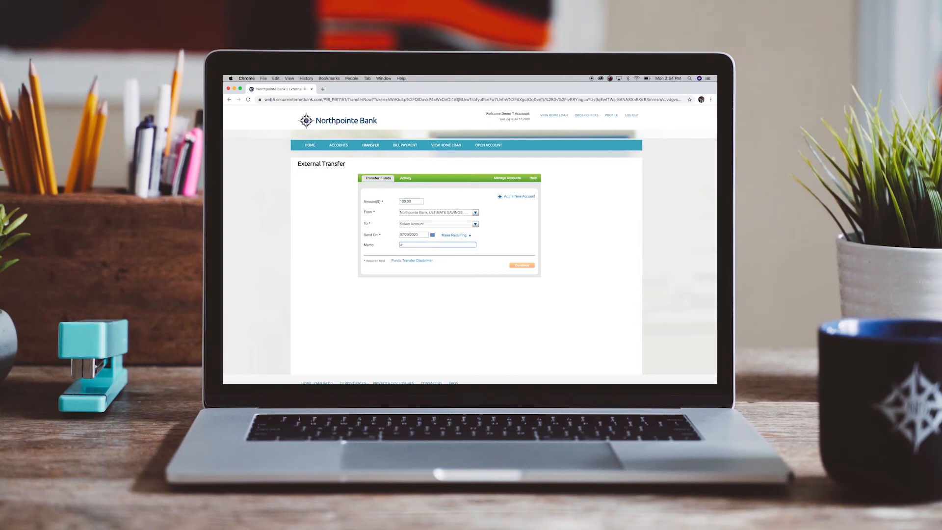
pyautogui.write('utilities')
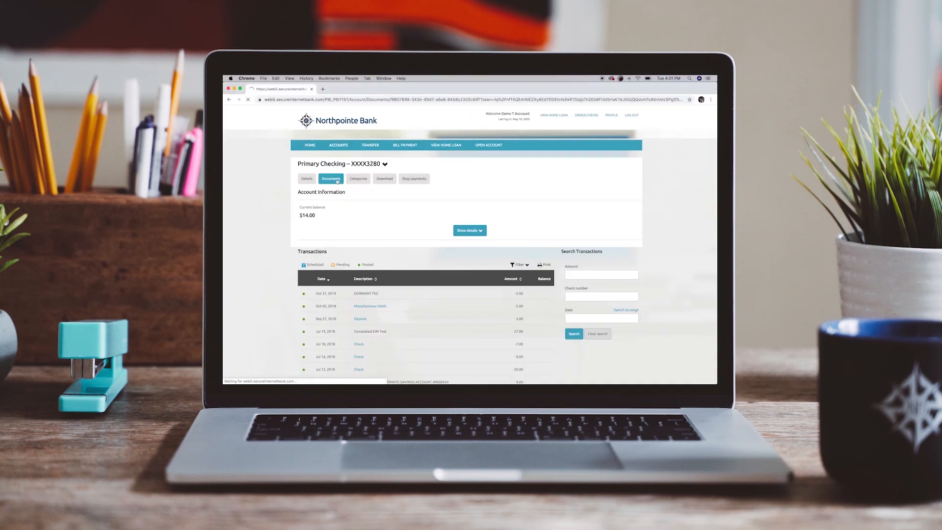
# - Find Primary Checking's documents and view its e-statement PDF summaries
pyautogui.click(330, 178)
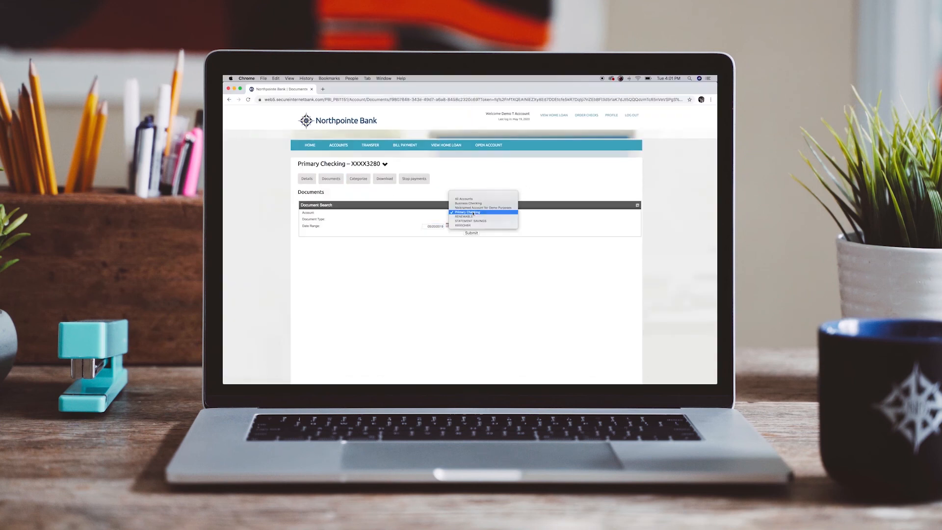
pyautogui.click(433, 227)
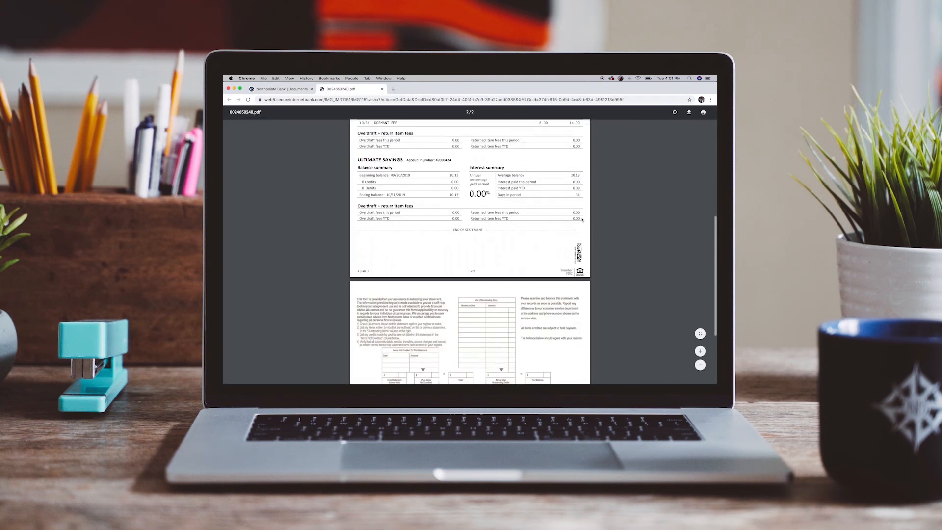
pyautogui.scroll(3)
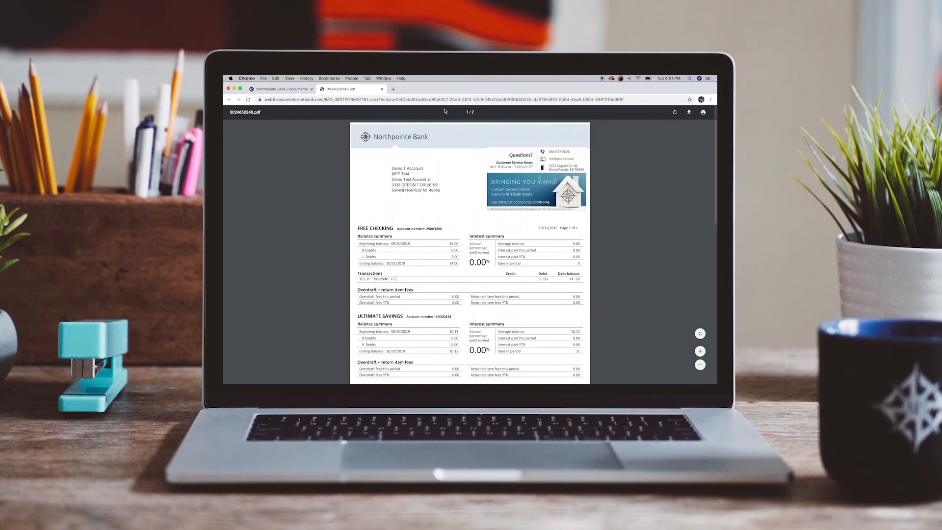